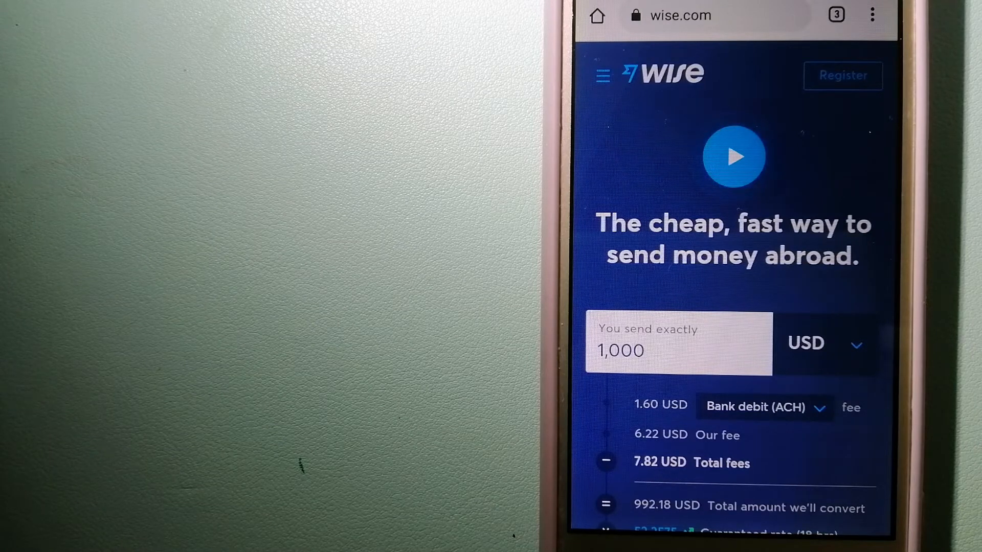
# Switch to the Xe 'International' money transfer tab from the tab overview.
pyautogui.click(836, 14)
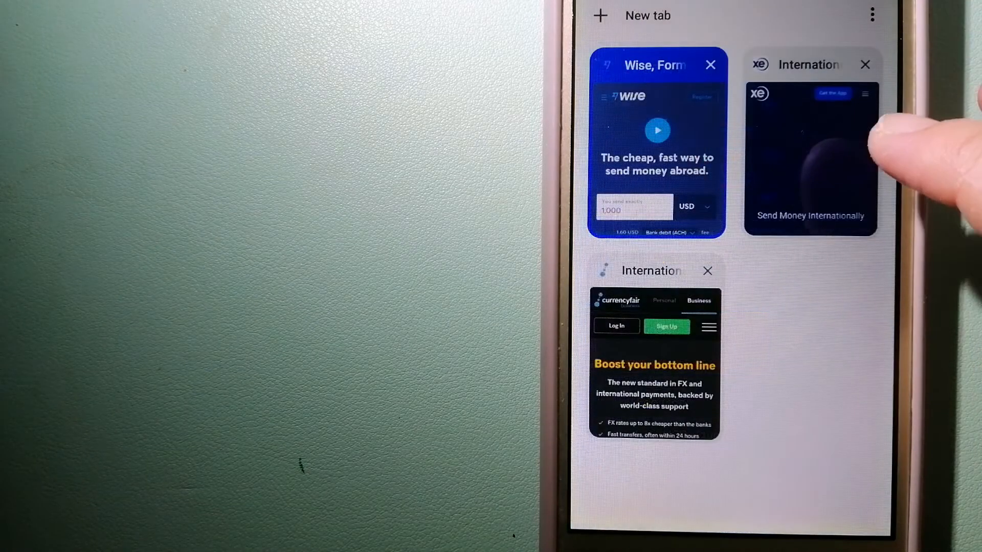
pyautogui.click(810, 157)
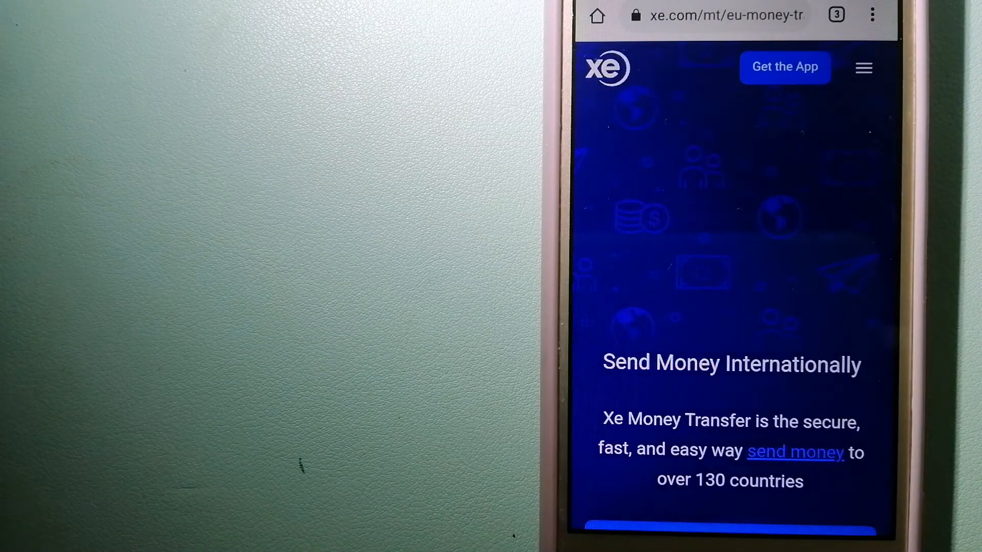